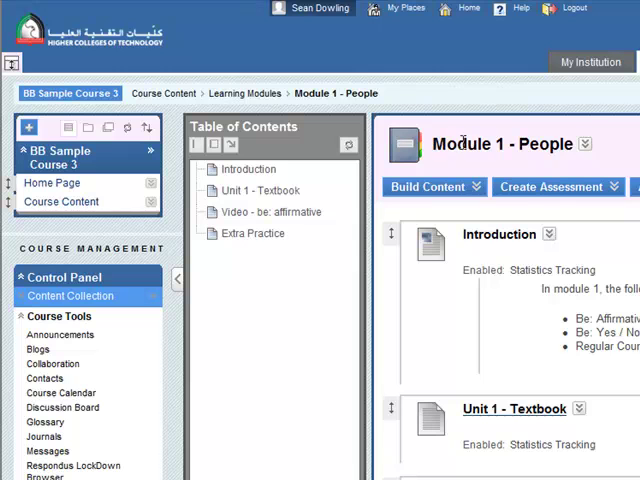
Choose Test from the Create Assessment menu on the Module 1 - People page.
{"action": "left_click", "coordinate": [556, 187]}
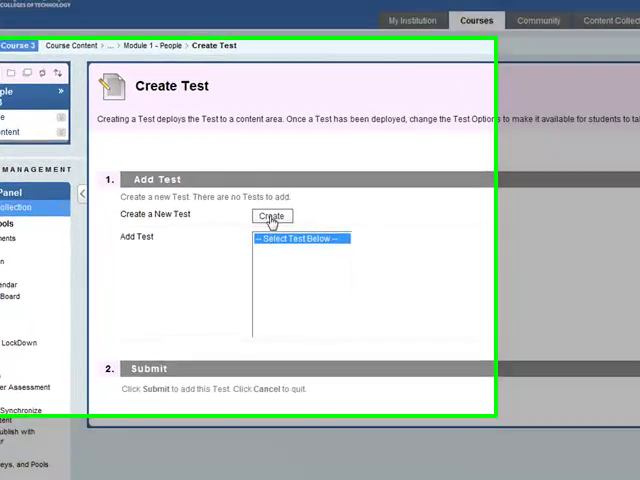
Create 'Module 1 test' with description 'Test for module 1' and instructions 'Answer all the questions'.
{"action": "left_click", "coordinate": [270, 216]}
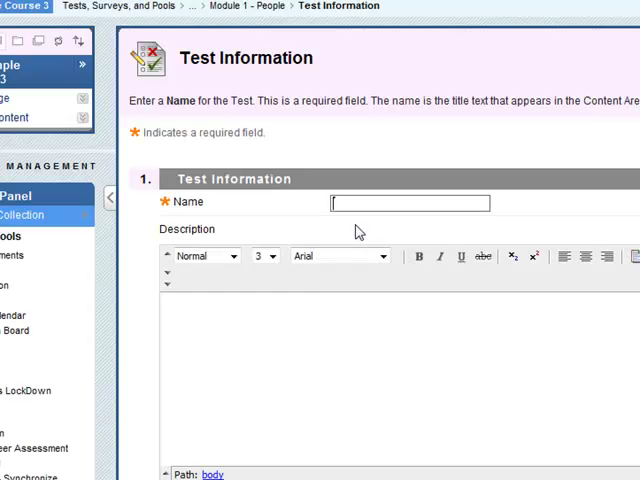
{"action": "type", "text": "Mo"}
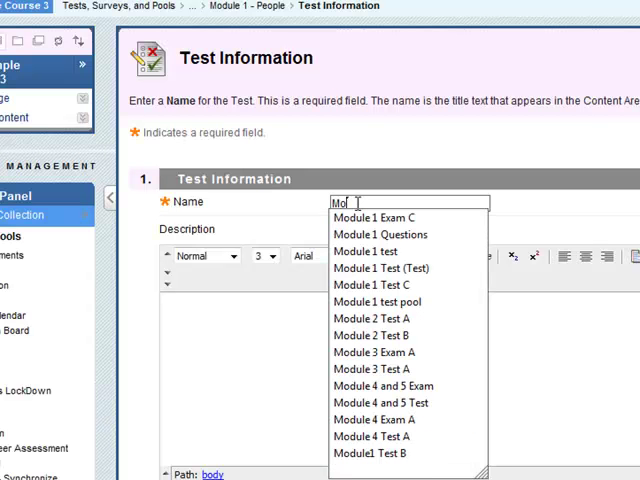
{"action": "mouse_move", "coordinate": [365, 251]}
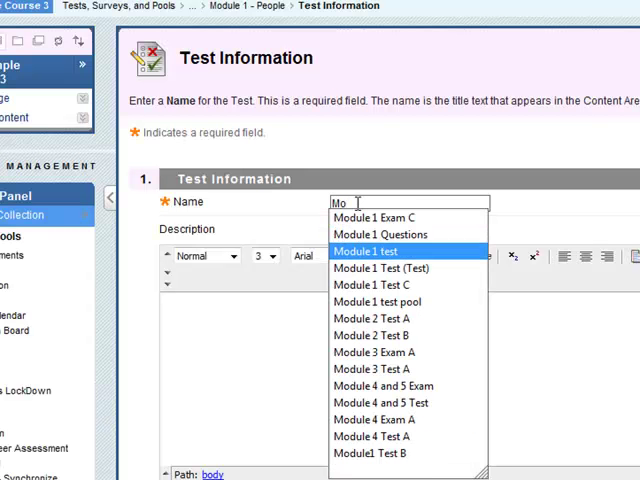
{"action": "left_click", "coordinate": [367, 251]}
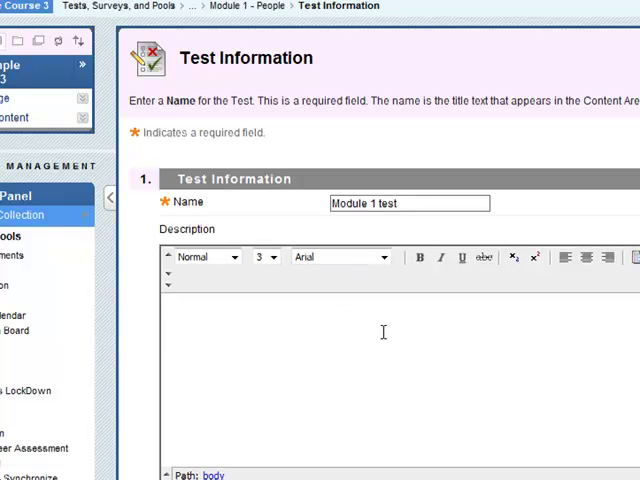
{"action": "type", "text": "Test for module 1"}
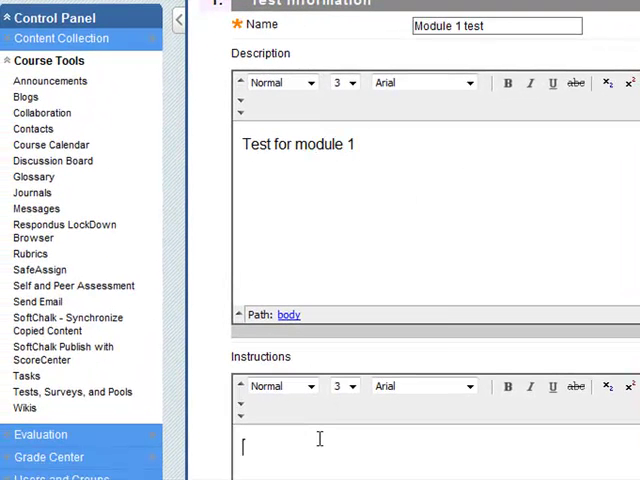
{"action": "type", "text": "Answer all the questions"}
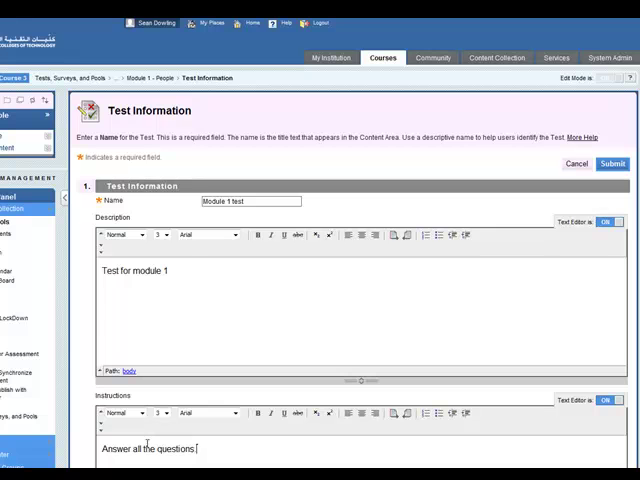
{"action": "scroll", "scroll_direction": "down", "scroll_amount": 3}
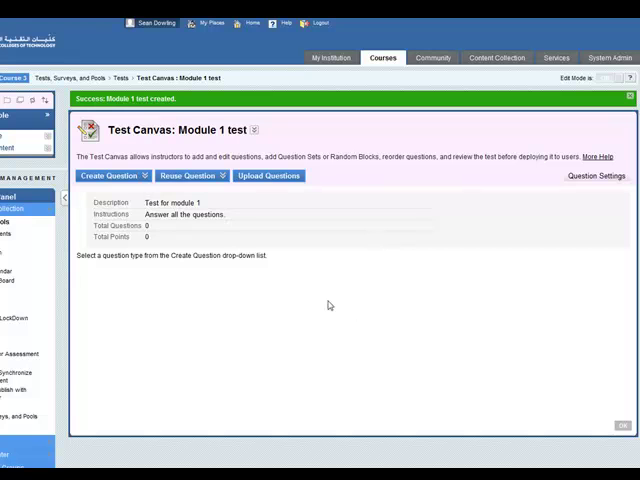
Use Reuse Question > Find Questions to list the Module 1 Questions pool questions.
{"action": "left_click", "coordinate": [110, 176]}
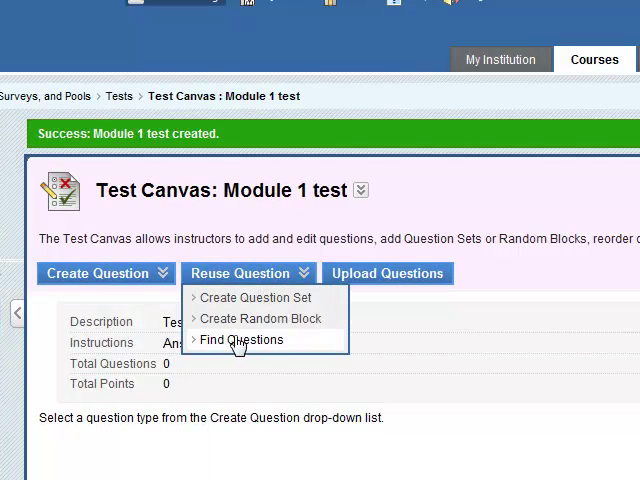
{"action": "left_click", "coordinate": [242, 339]}
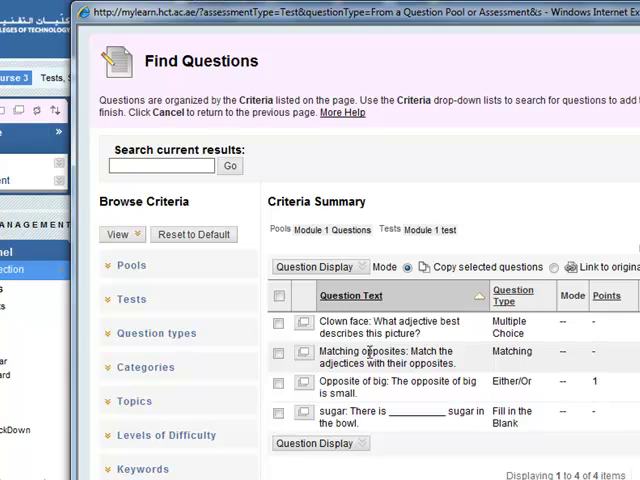
{"action": "mouse_move", "coordinate": [365, 351]}
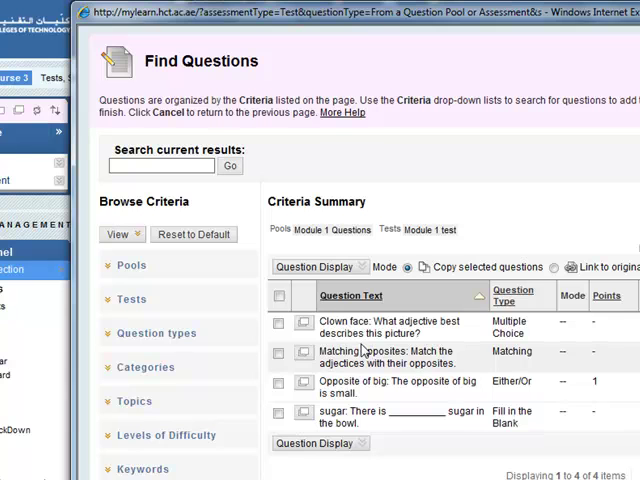
{"action": "scroll", "scroll_direction": "down", "scroll_amount": 3}
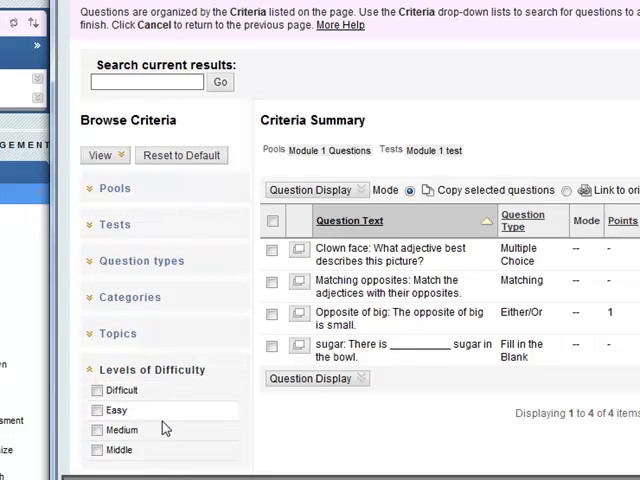
Try the Easy difficulty and category filters, then select all four pool questions.
{"action": "left_click", "coordinate": [90, 410]}
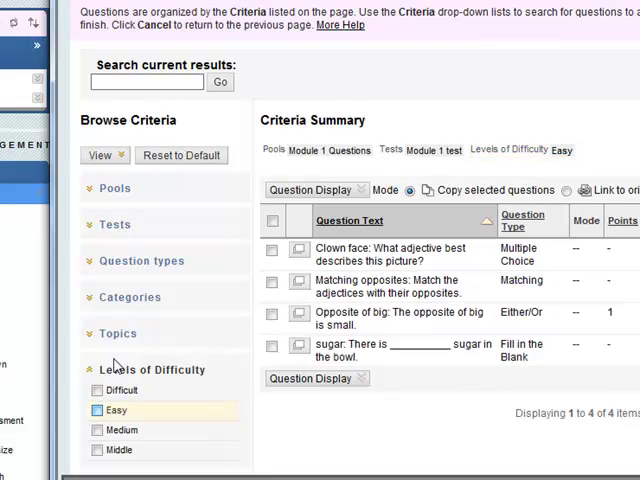
{"action": "left_click", "coordinate": [130, 297]}
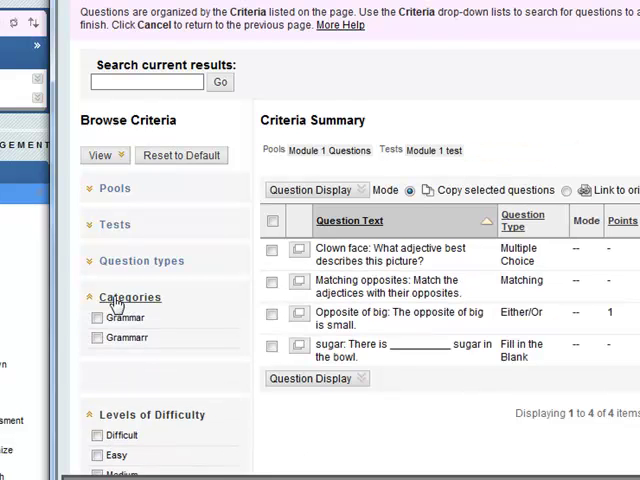
{"action": "left_click", "coordinate": [97, 317]}
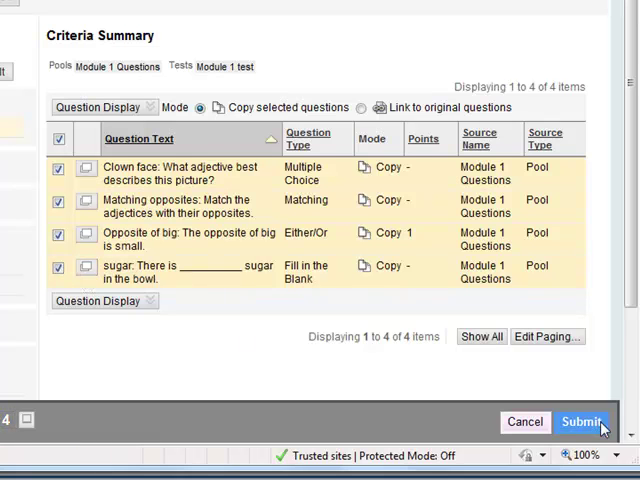
Add the four selected pool questions to Module 1 test.
{"action": "left_click", "coordinate": [598, 423]}
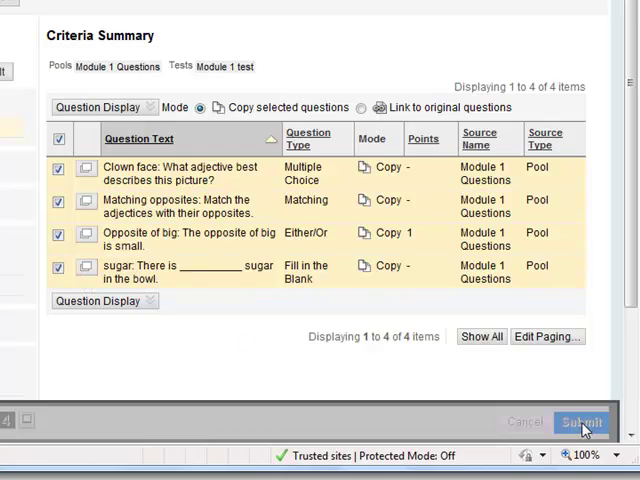
{"action": "left_click", "coordinate": [579, 422]}
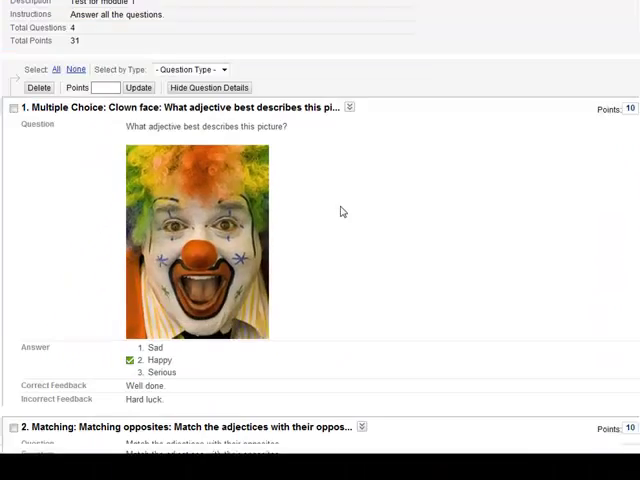
{"action": "scroll", "scroll_direction": "down", "scroll_amount": 3}
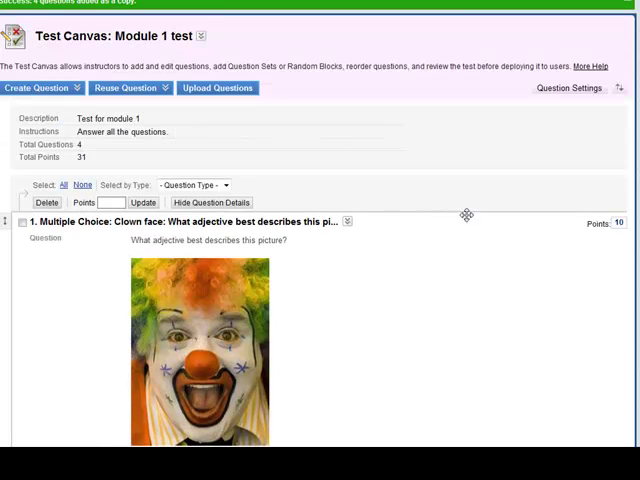
Revise question points, giving the clown face question 2 and the matching question 4.
{"action": "left_click", "coordinate": [620, 222]}
{"action": "type", "text": "2"}
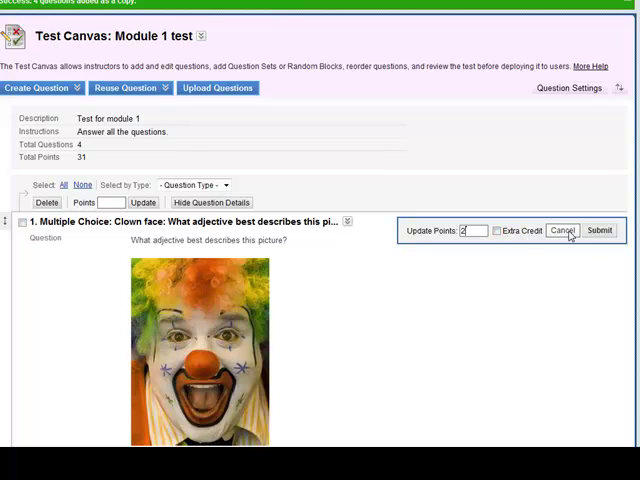
{"action": "left_click", "coordinate": [598, 230]}
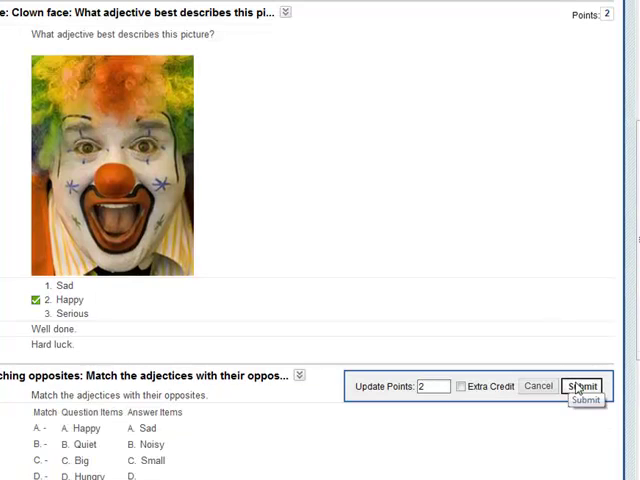
{"action": "left_click", "coordinate": [588, 387]}
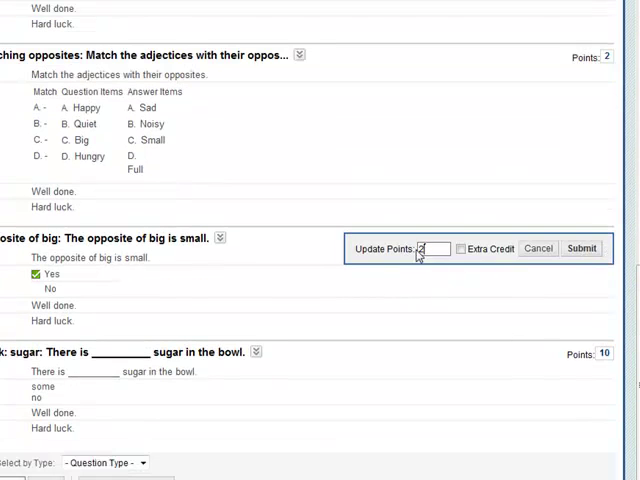
{"action": "left_click", "coordinate": [581, 248]}
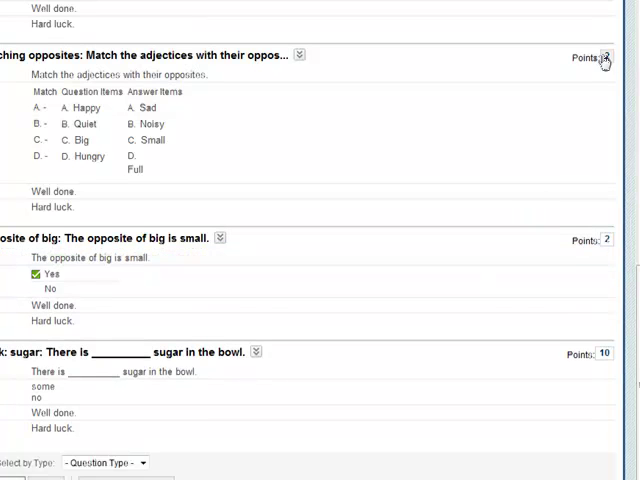
{"action": "left_click", "coordinate": [611, 57]}
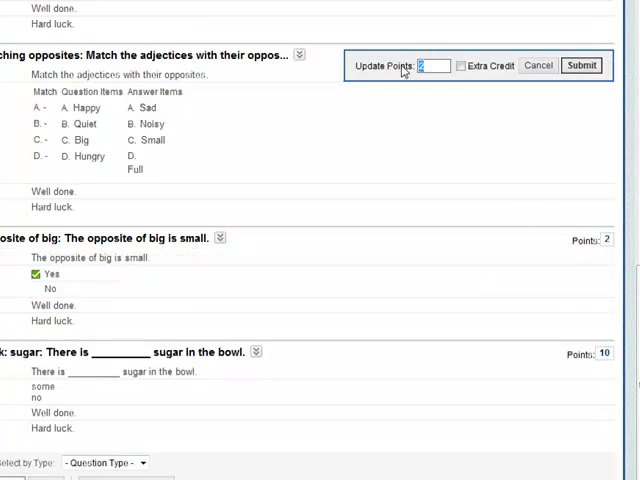
{"action": "left_click", "coordinate": [583, 66]}
{"action": "type", "text": "4"}
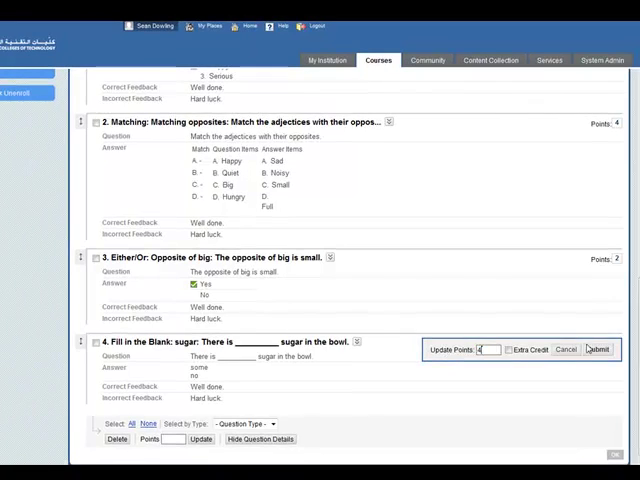
{"action": "left_click", "coordinate": [598, 349]}
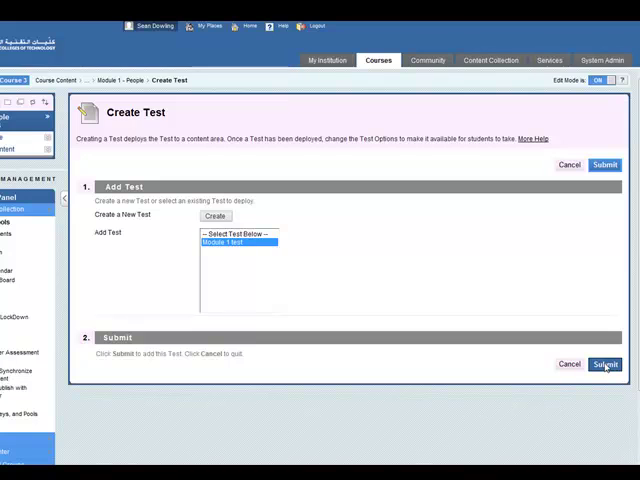
Deploy Module 1 test as available, announced, and allowing unlimited attempts.
{"action": "left_click", "coordinate": [606, 364]}
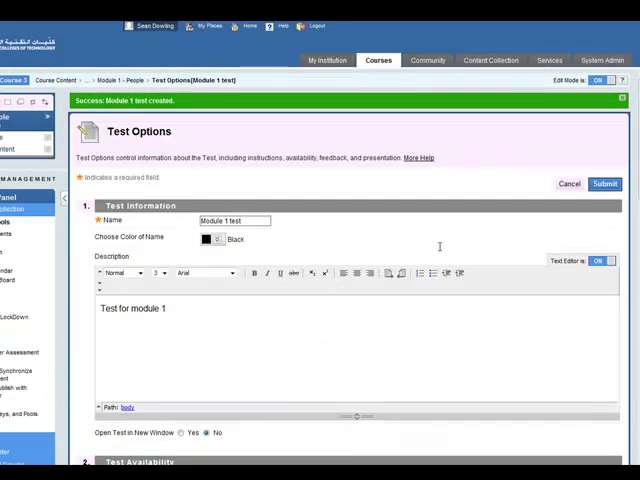
{"action": "scroll", "scroll_direction": "down", "scroll_amount": 3}
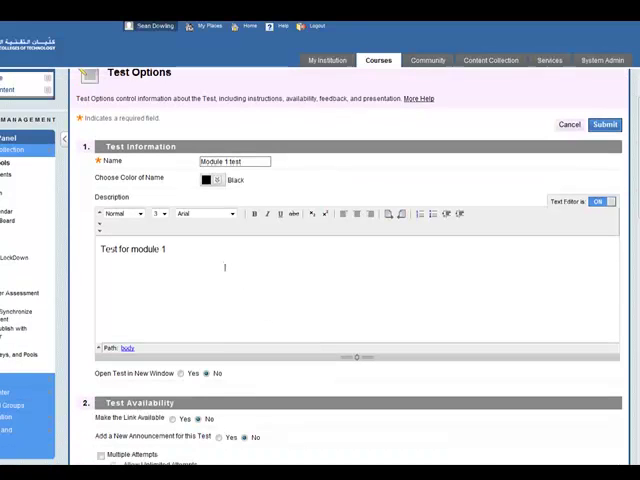
{"action": "scroll", "scroll_direction": "down", "scroll_amount": 3}
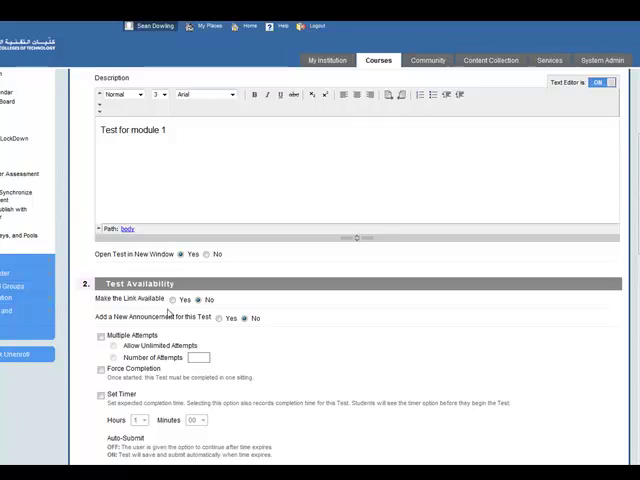
{"action": "left_click", "coordinate": [330, 351]}
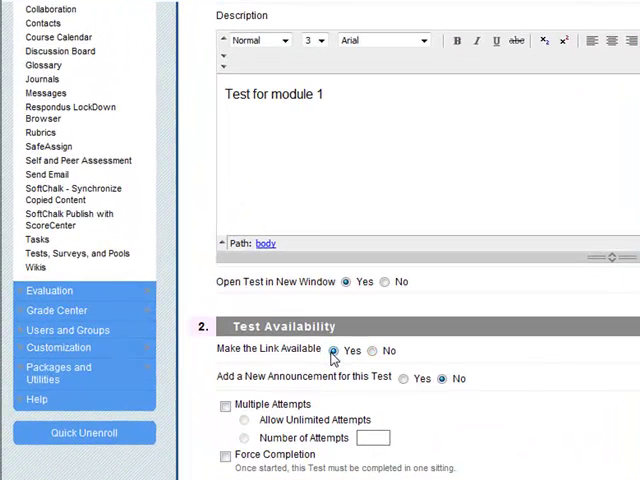
{"action": "left_click", "coordinate": [405, 379]}
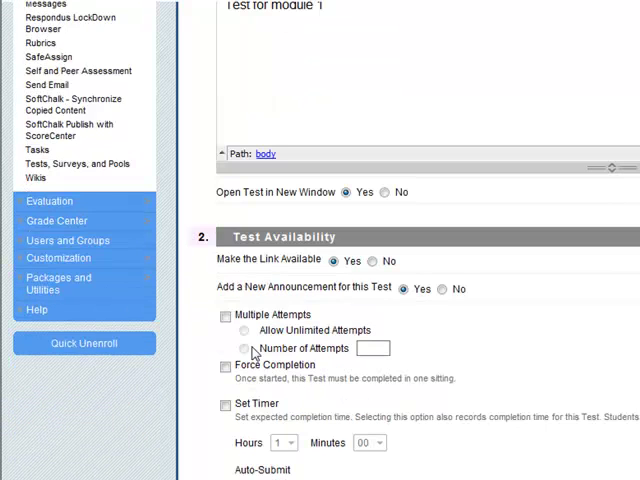
{"action": "left_click", "coordinate": [226, 315]}
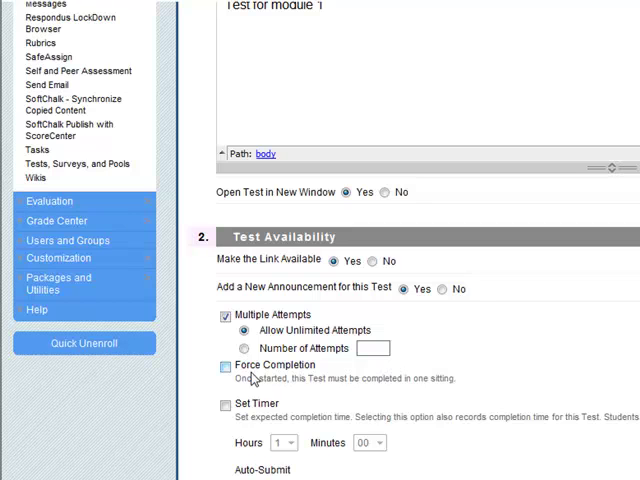
Add a time limit with auto-submit on expiry and limit when the test is displayed.
{"action": "scroll", "scroll_direction": "down", "scroll_amount": 3}
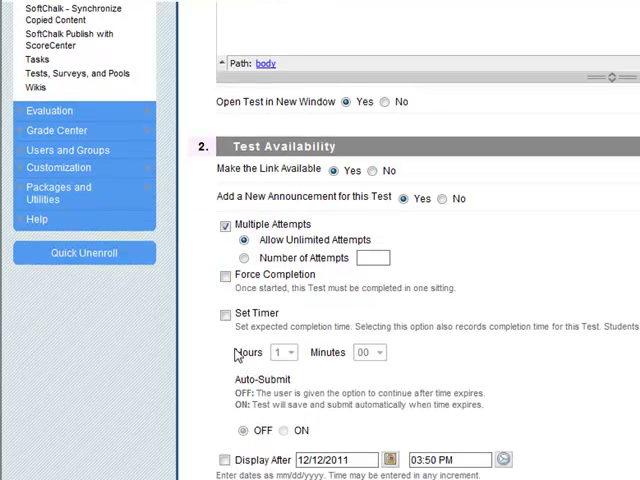
{"action": "left_click", "coordinate": [225, 313]}
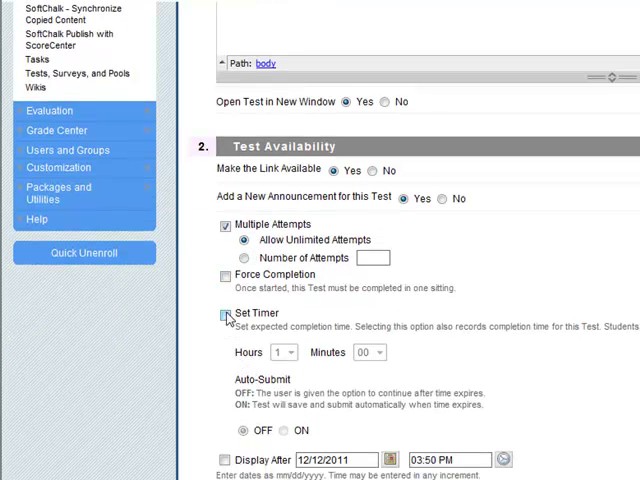
{"action": "left_click", "coordinate": [224, 313]}
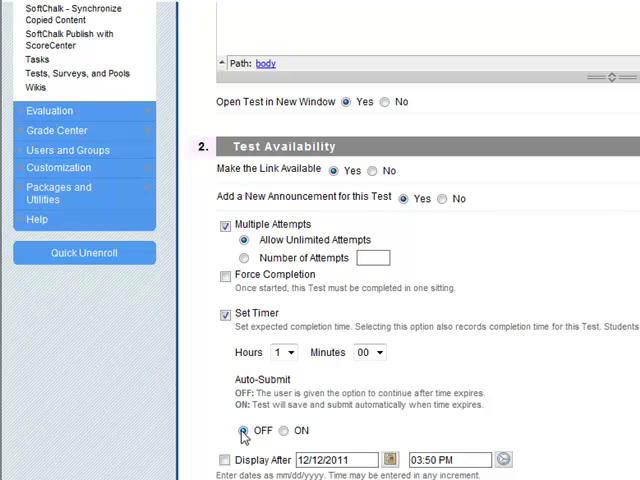
{"action": "left_click", "coordinate": [286, 430]}
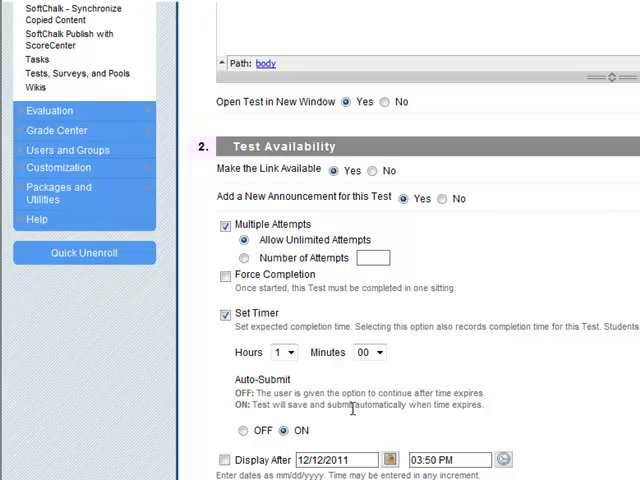
{"action": "mouse_move", "coordinate": [240, 328]}
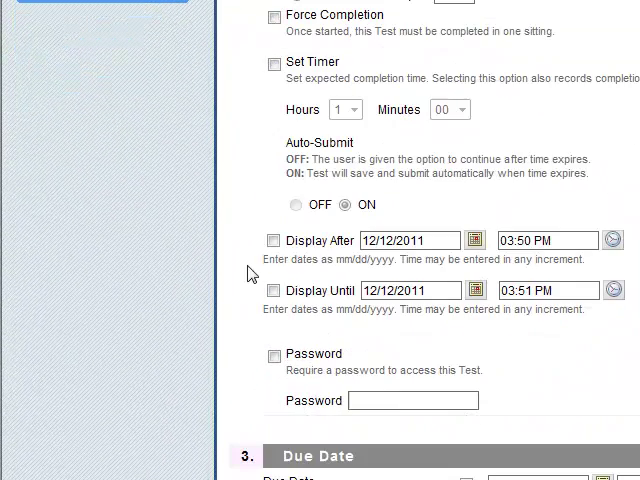
{"action": "left_click", "coordinate": [273, 240]}
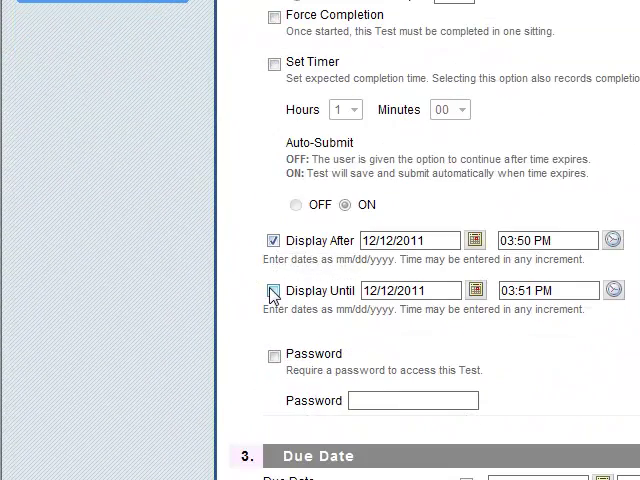
{"action": "left_click", "coordinate": [274, 291]}
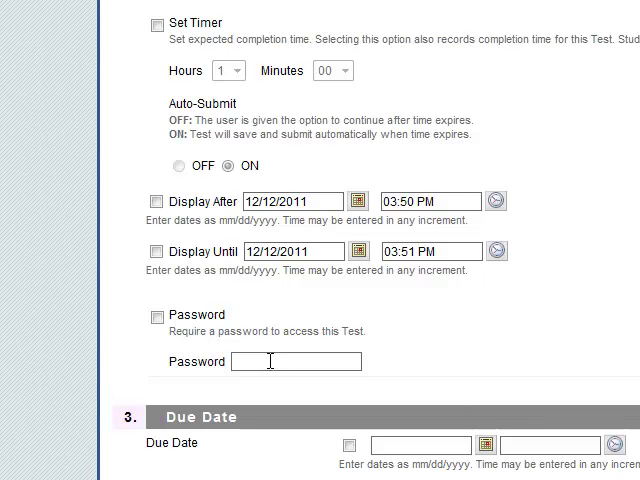
Enable Score feedback and randomized questions, then save the Module 1 test options.
{"action": "scroll", "scroll_direction": "down", "scroll_amount": 3}
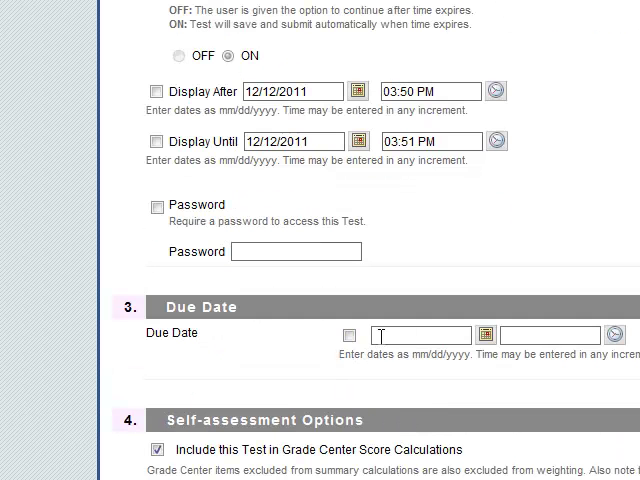
{"action": "scroll", "scroll_direction": "down", "scroll_amount": 3}
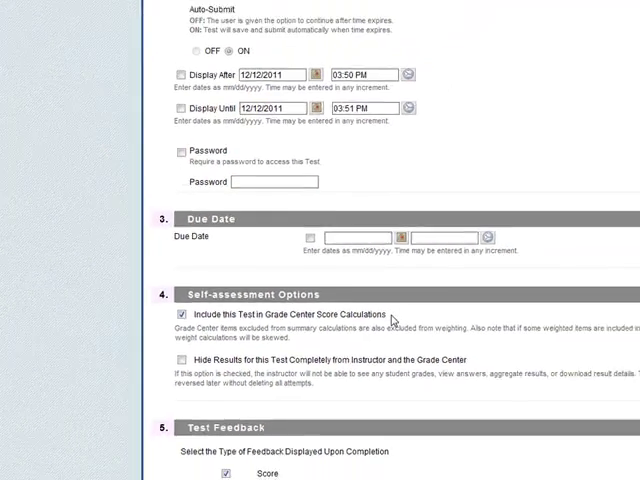
{"action": "scroll", "scroll_direction": "down", "scroll_amount": 3}
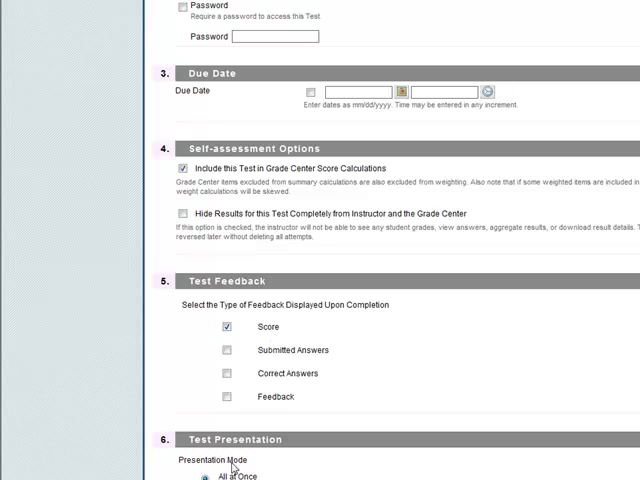
{"action": "mouse_move", "coordinate": [286, 419]}
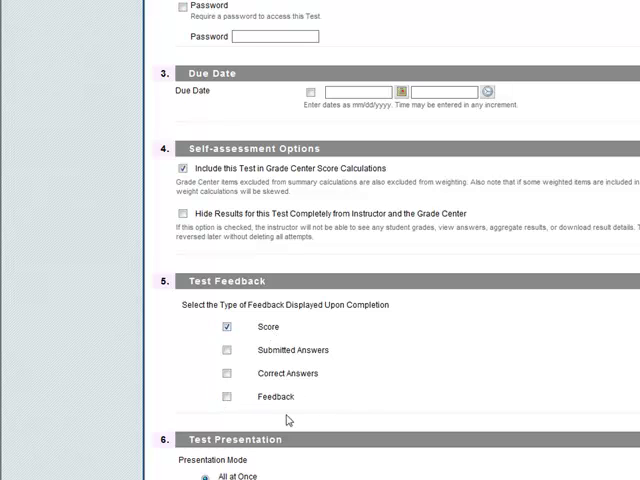
{"action": "scroll", "scroll_direction": "down", "scroll_amount": 3}
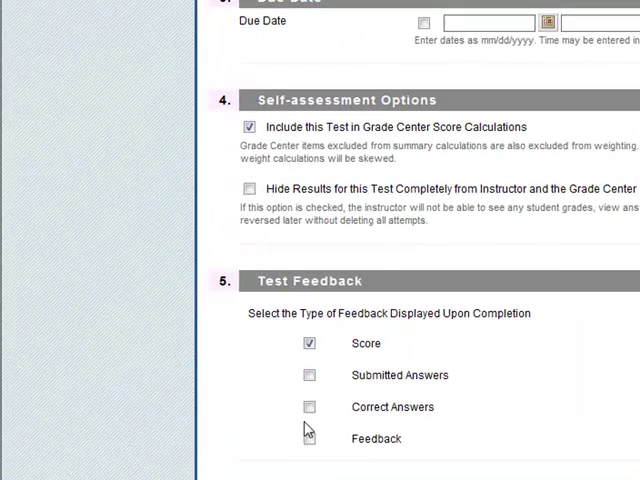
{"action": "scroll", "scroll_direction": "down", "scroll_amount": 3}
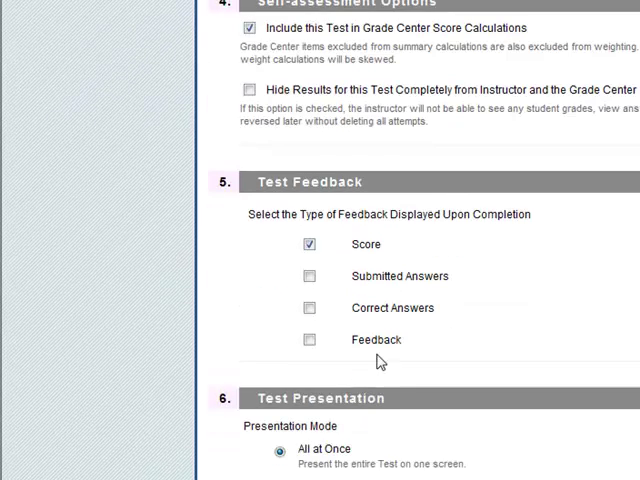
{"action": "scroll", "scroll_direction": "down", "scroll_amount": 3}
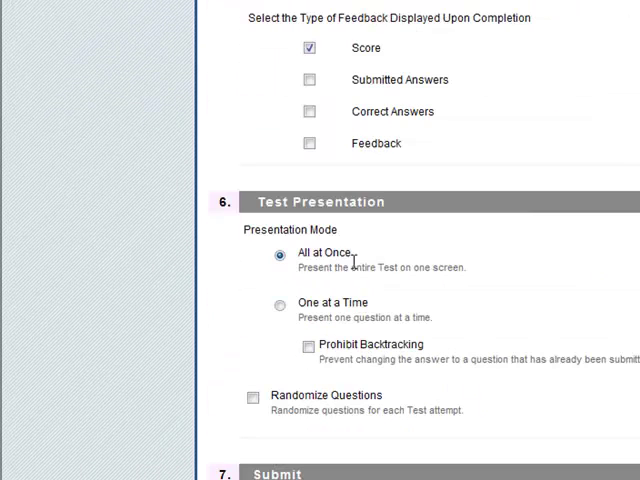
{"action": "mouse_move", "coordinate": [358, 353]}
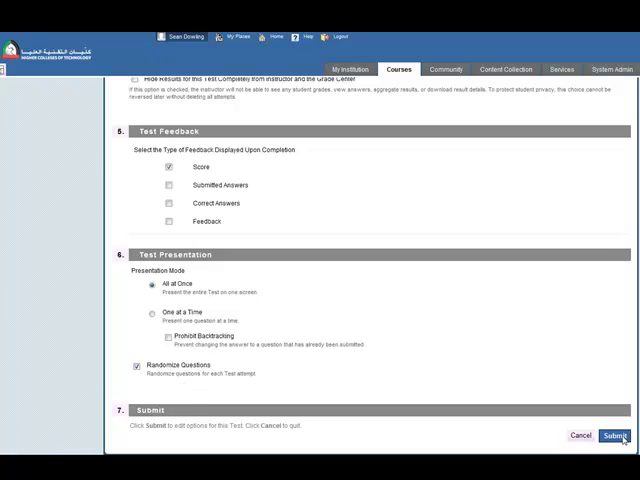
{"action": "left_click", "coordinate": [623, 437]}
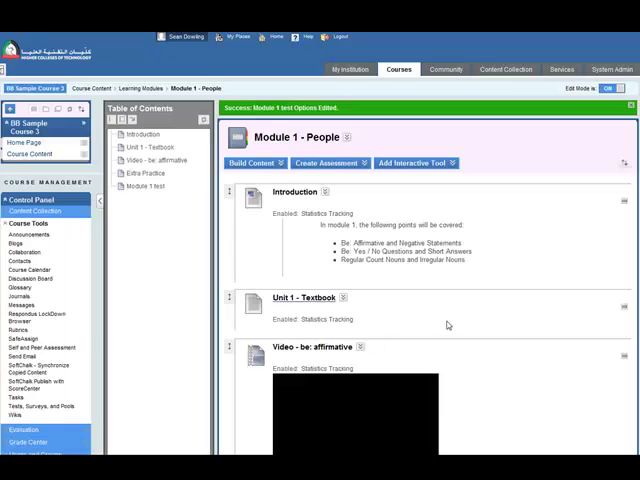
Turn Edit Mode off and open Module 1 test from the Table of Contents.
{"action": "scroll", "scroll_direction": "down", "scroll_amount": 3}
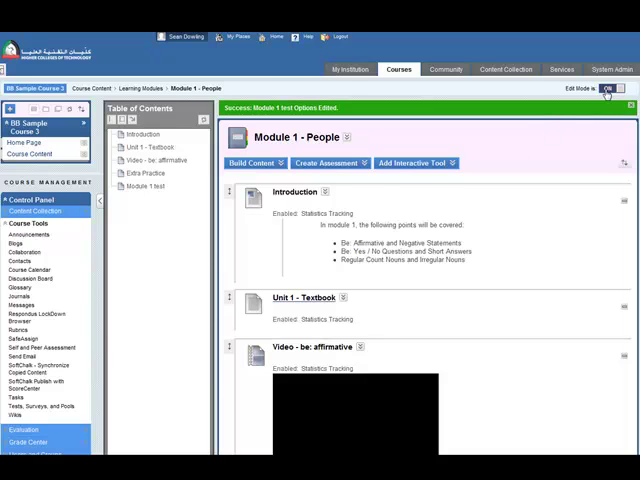
{"action": "left_click", "coordinate": [615, 92]}
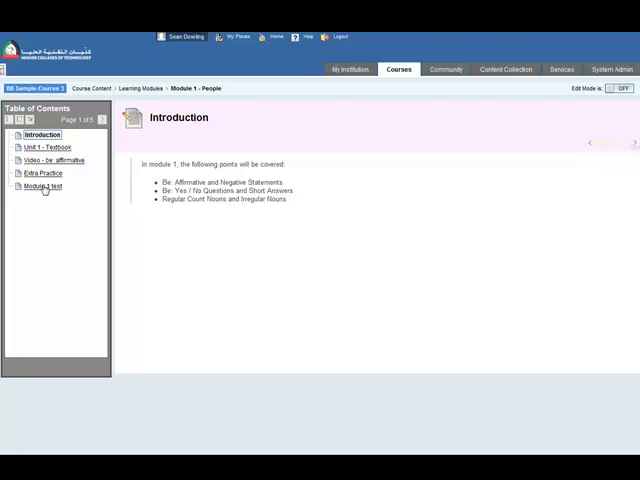
{"action": "left_click", "coordinate": [42, 186]}
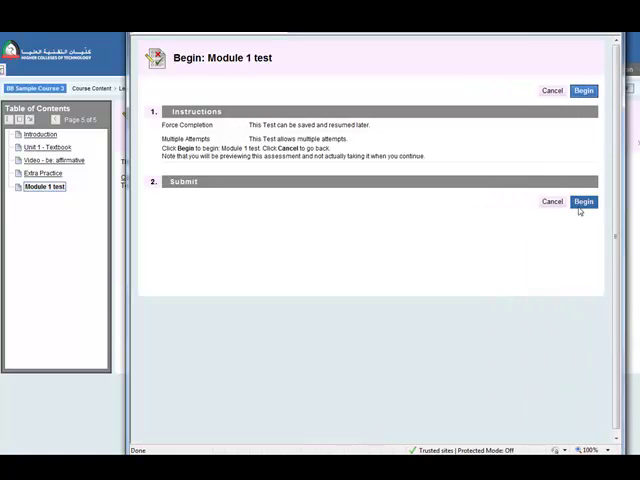
Begin the test, match Question 1 as D, A, B, C, and answer 'some' for Question 2.
{"action": "left_click", "coordinate": [583, 201]}
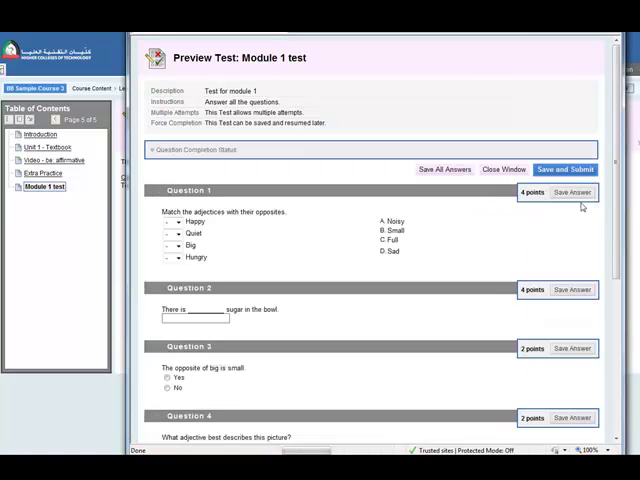
{"action": "scroll", "scroll_direction": "down", "scroll_amount": 3}
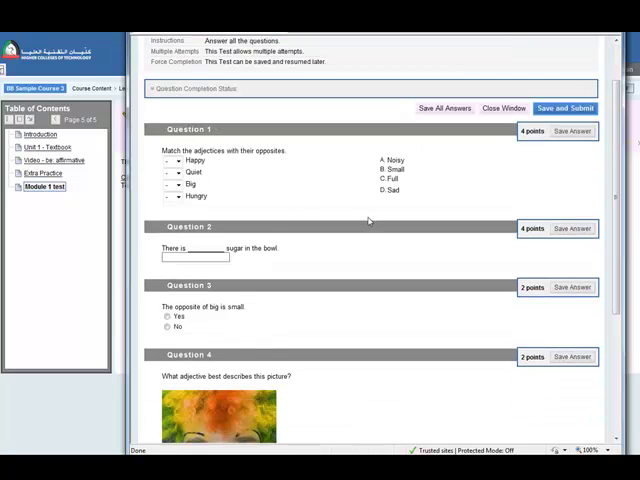
{"action": "left_click", "coordinate": [176, 160]}
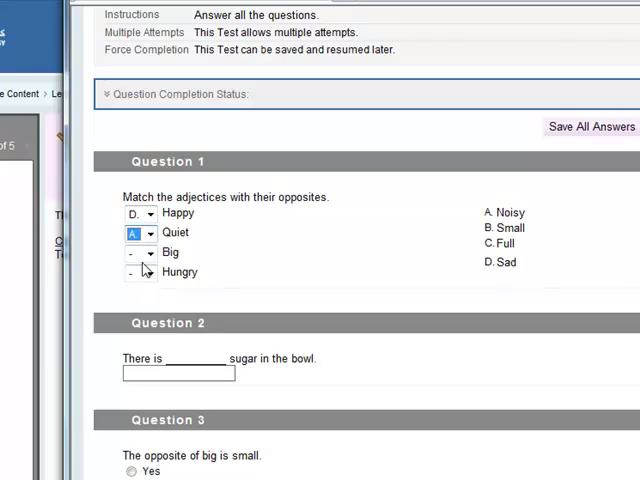
{"action": "left_click", "coordinate": [138, 252]}
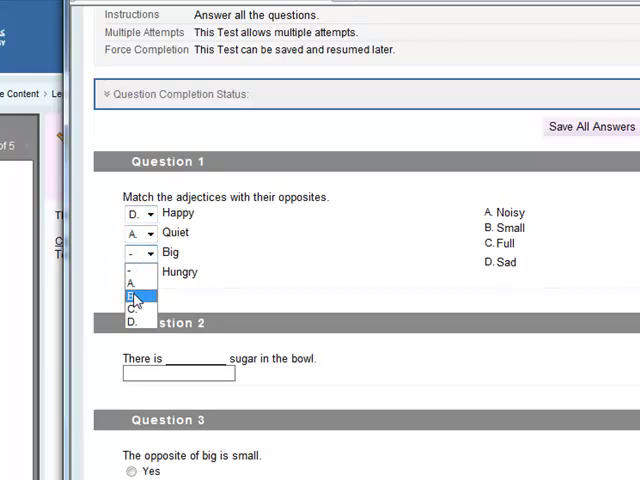
{"action": "left_click", "coordinate": [133, 297]}
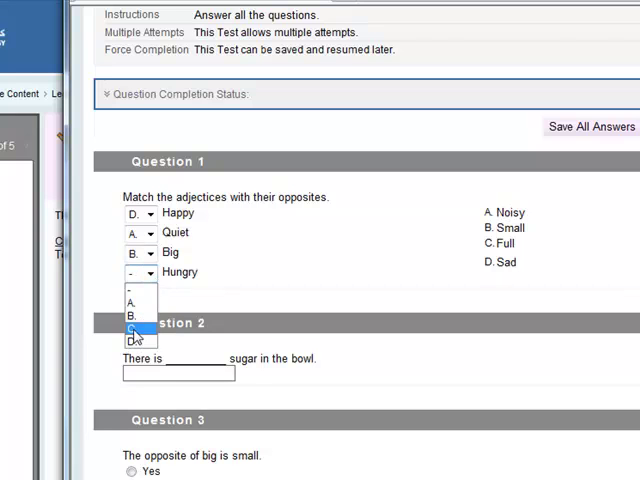
{"action": "left_click", "coordinate": [132, 330]}
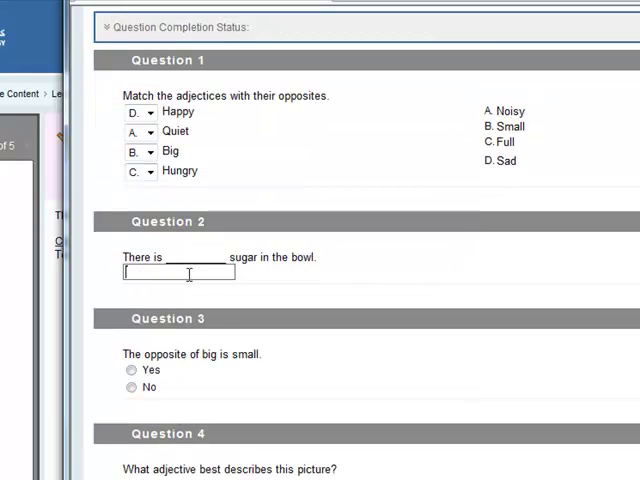
{"action": "type", "text": "some"}
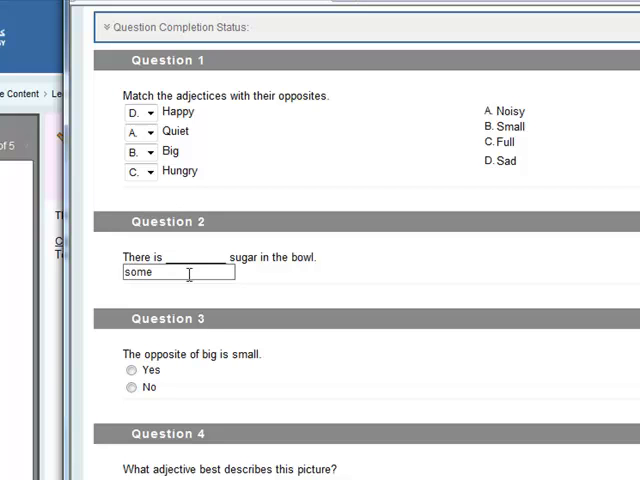
{"action": "mouse_move", "coordinate": [118, 245]}
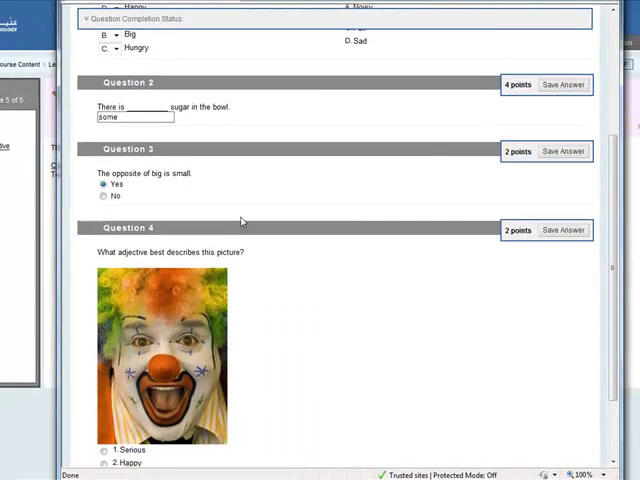
Answer Question 4 with Happy, save all answers, and dismiss the confirmation.
{"action": "scroll", "scroll_direction": "down", "scroll_amount": 3}
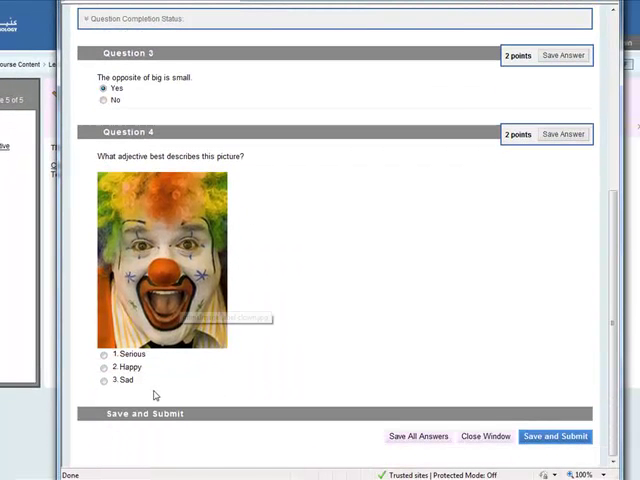
{"action": "left_click", "coordinate": [101, 369]}
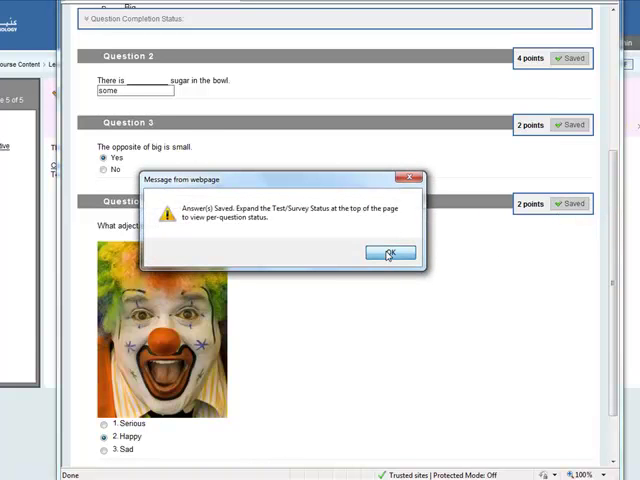
{"action": "left_click", "coordinate": [390, 252]}
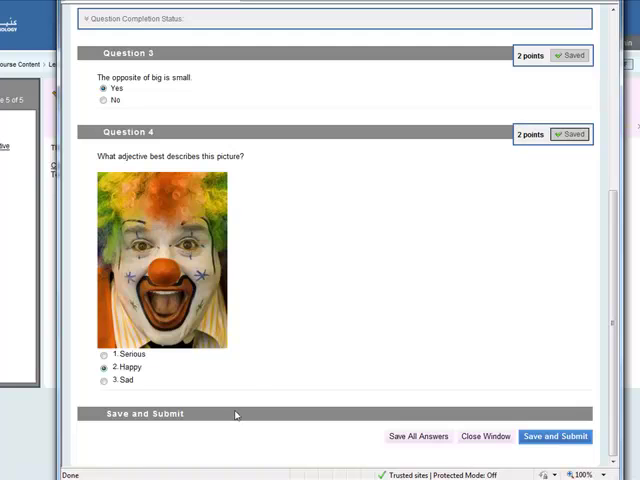
{"action": "mouse_move", "coordinate": [409, 436]}
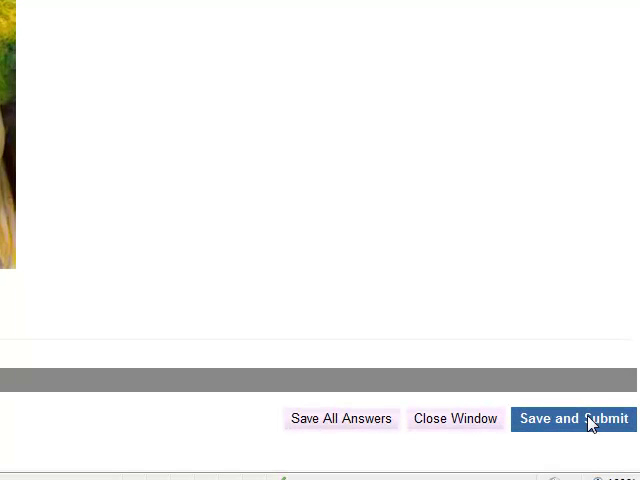
Submit the Module 1 test, confirm, and continue to the review page showing 12/12.
{"action": "left_click", "coordinate": [573, 418]}
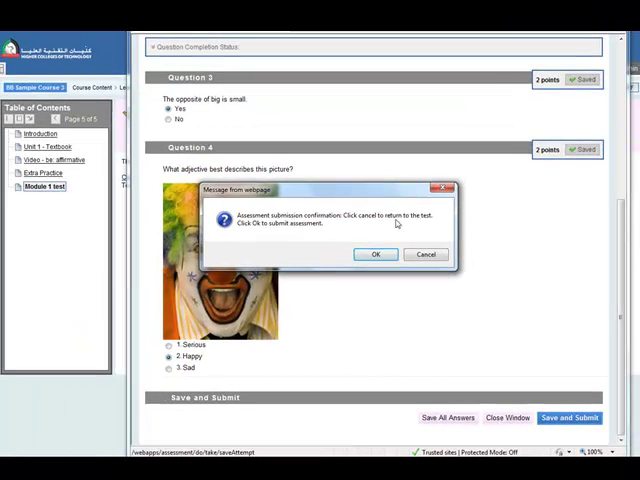
{"action": "left_click", "coordinate": [375, 253]}
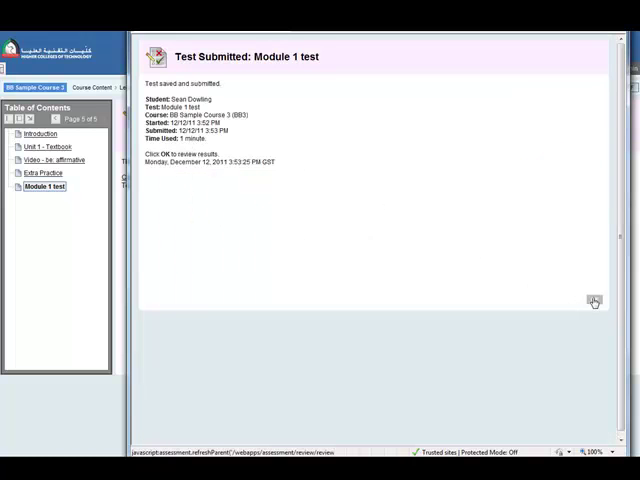
{"action": "left_click", "coordinate": [592, 300]}
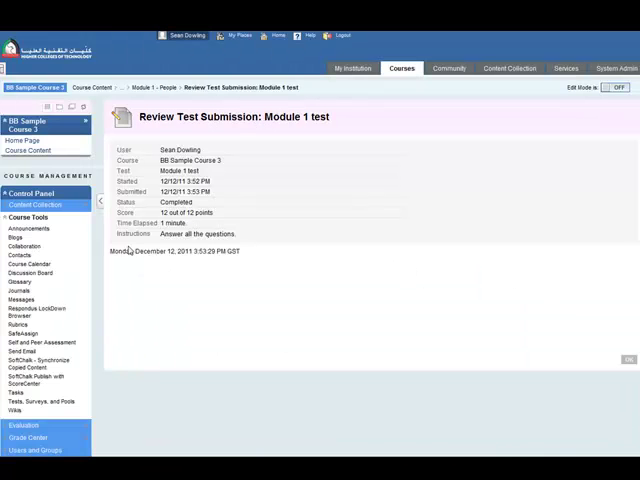